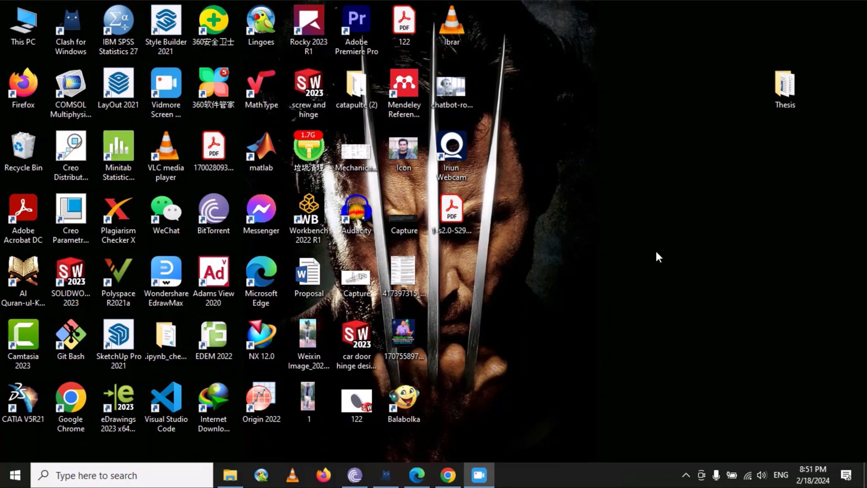
Open the Thesis folder on the desktop to show the four chapter files
{"action": "double_click", "coordinate": [785, 83]}
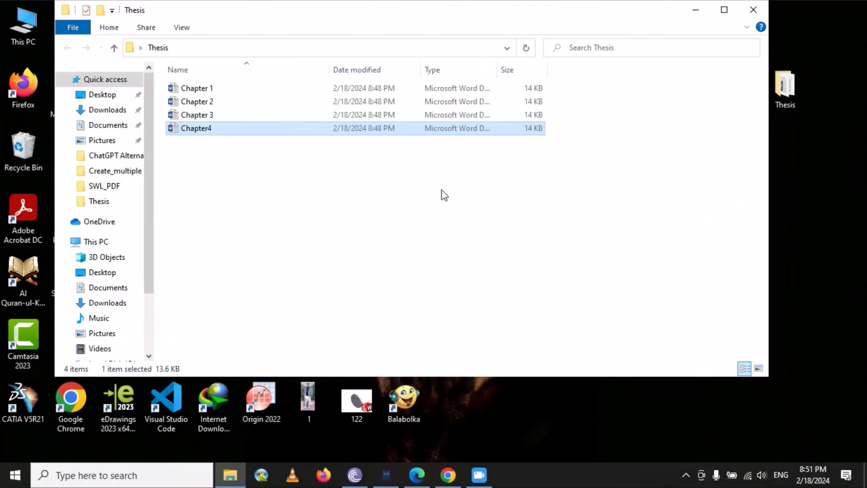
{"action": "mouse_move", "coordinate": [215, 118]}
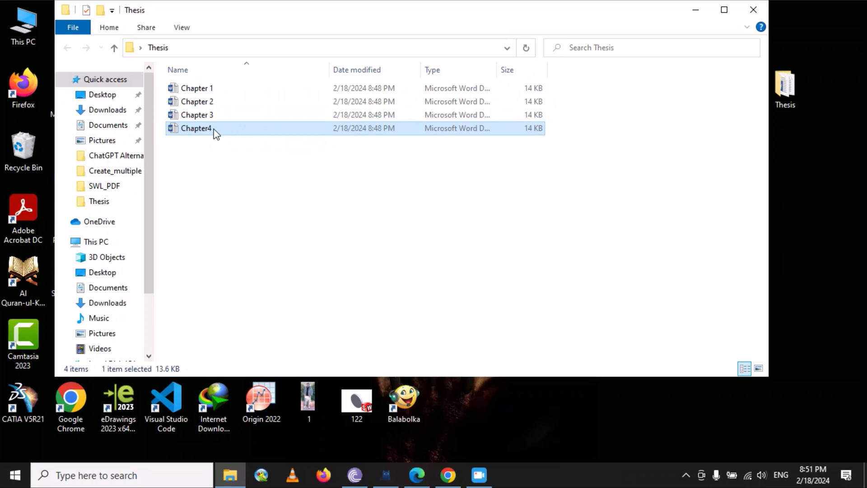
{"action": "mouse_move", "coordinate": [250, 101]}
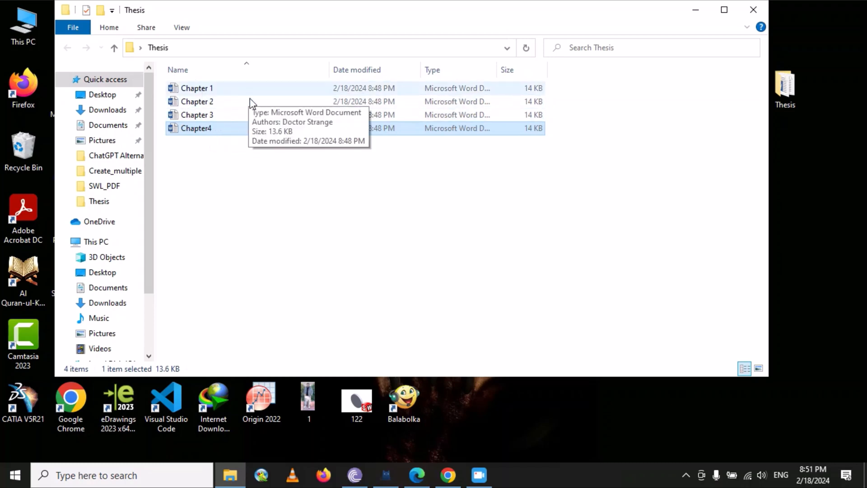
{"action": "mouse_move", "coordinate": [277, 197]}
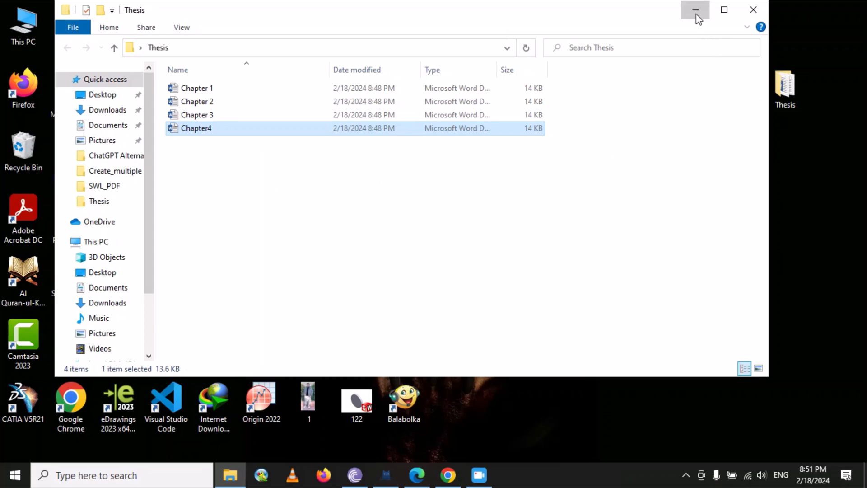
Create a blank Word document, Document1, and enable its disabled macro content
{"action": "left_click", "coordinate": [111, 475]}
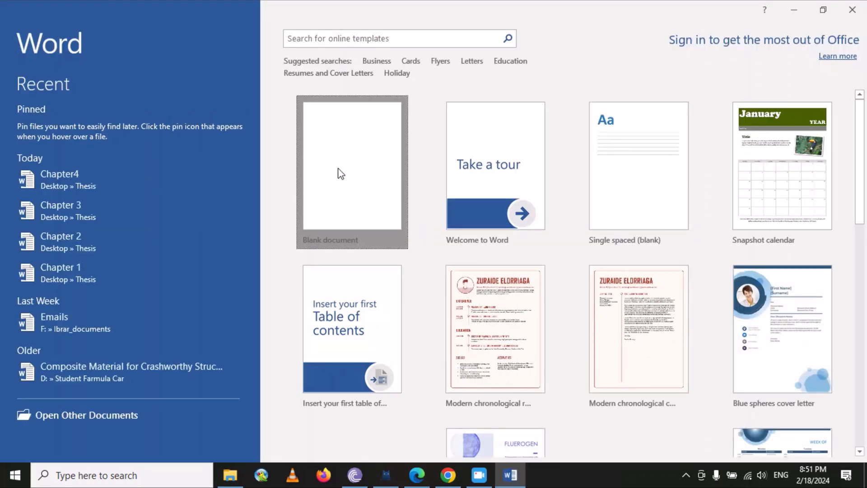
{"action": "left_click", "coordinate": [351, 171]}
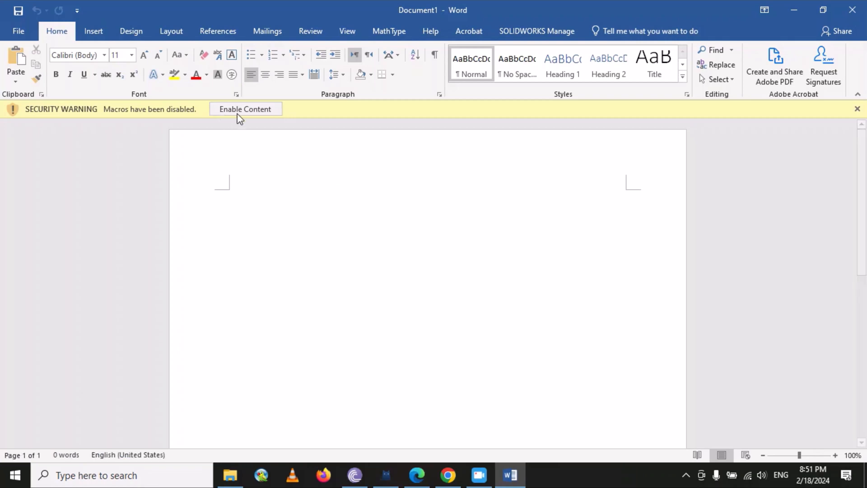
{"action": "left_click", "coordinate": [245, 109]}
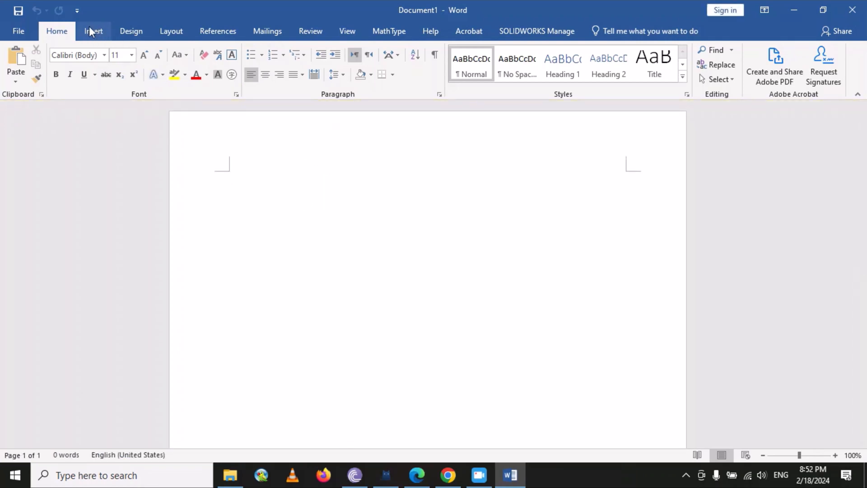
Open the Insert File dialog via Insert > Object > Text from File
{"action": "left_click", "coordinate": [93, 32]}
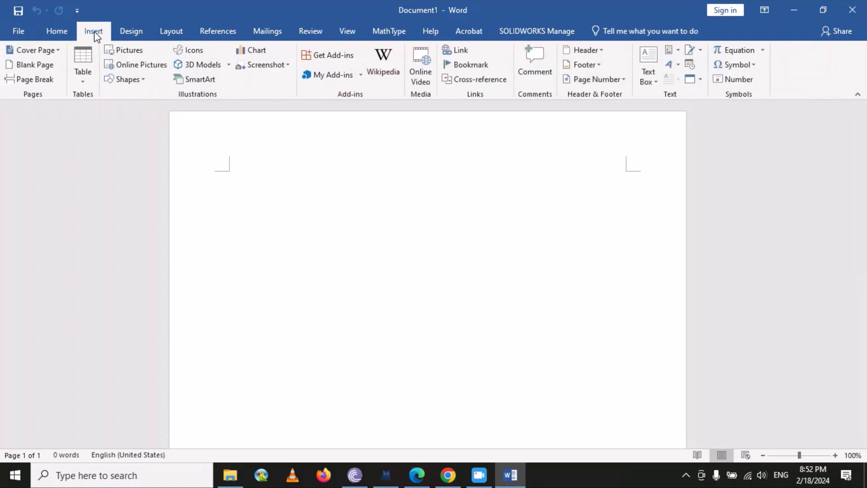
{"action": "mouse_move", "coordinate": [665, 135]}
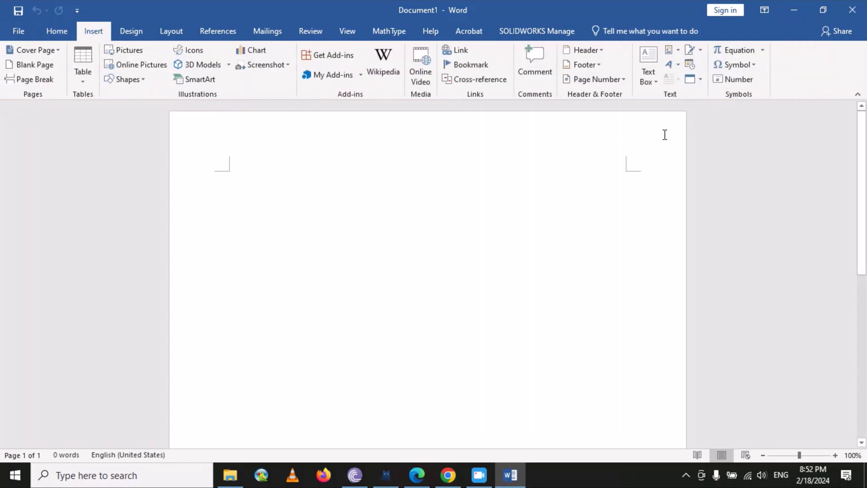
{"action": "mouse_move", "coordinate": [690, 79]}
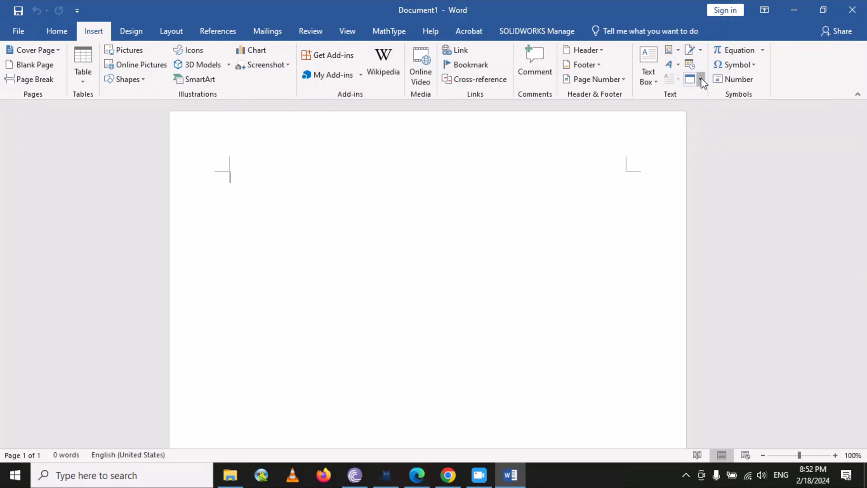
{"action": "left_click", "coordinate": [701, 79]}
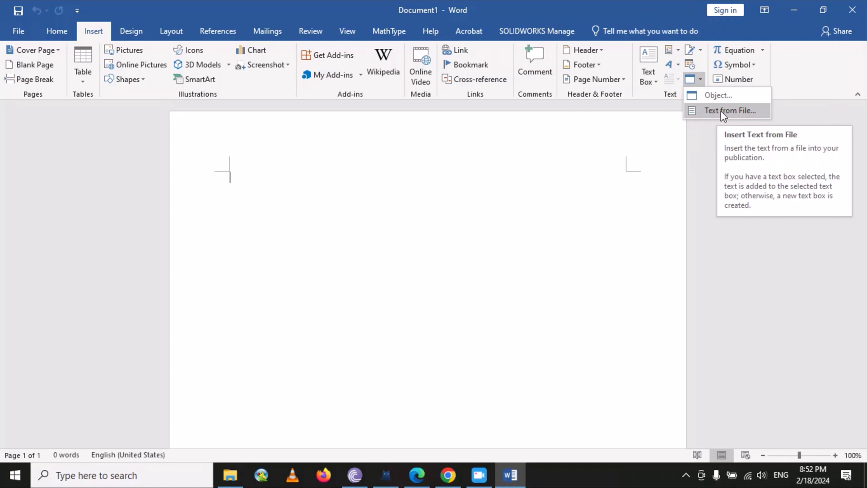
{"action": "left_click", "coordinate": [730, 111]}
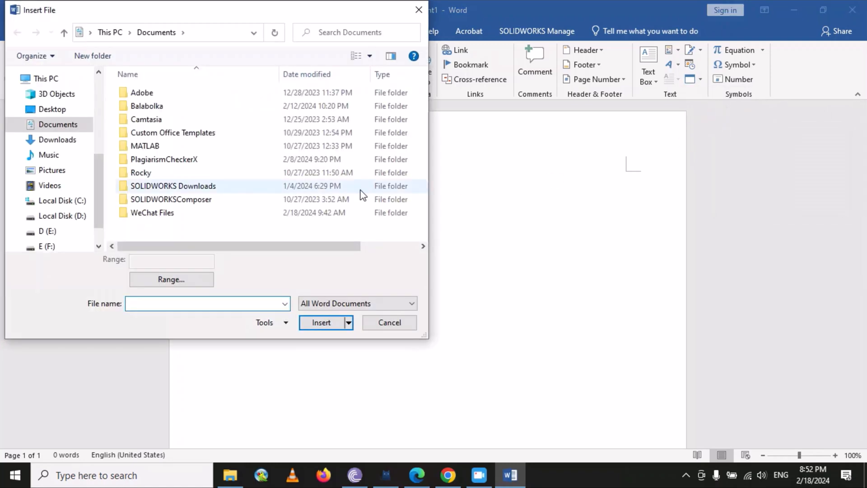
Browse the Insert File dialog to Desktop > Thesis and pick Chapter 1 through Chapter4
{"action": "scroll", "scroll_direction": "down", "scroll_amount": 3}
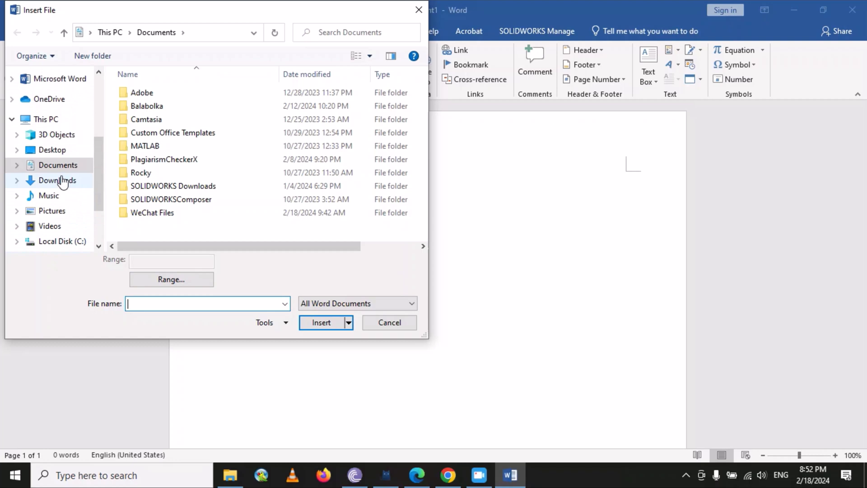
{"action": "left_click", "coordinate": [52, 150]}
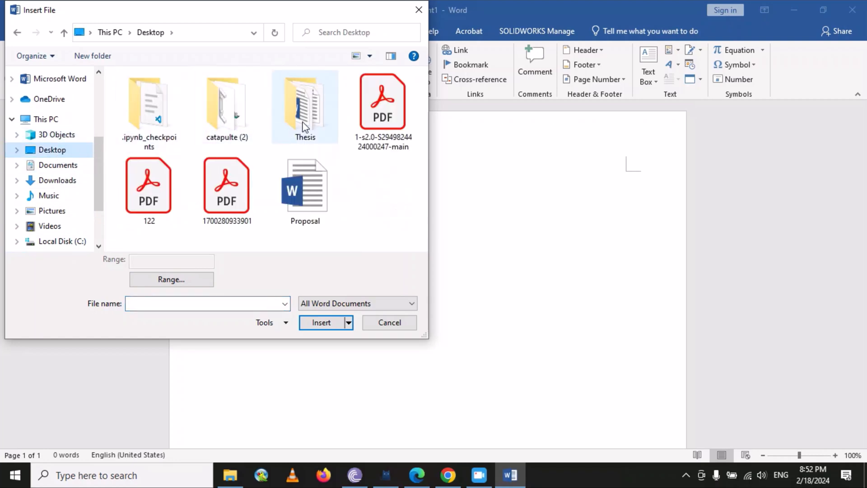
{"action": "double_click", "coordinate": [305, 105]}
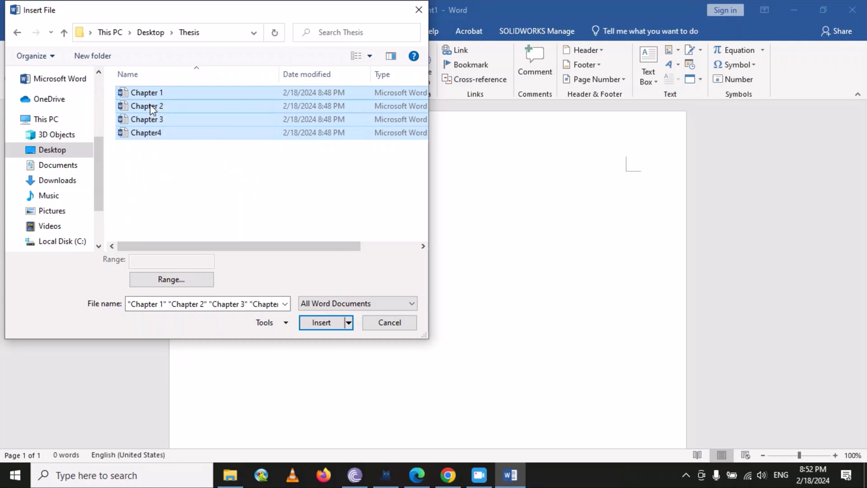
{"action": "mouse_move", "coordinate": [153, 121]}
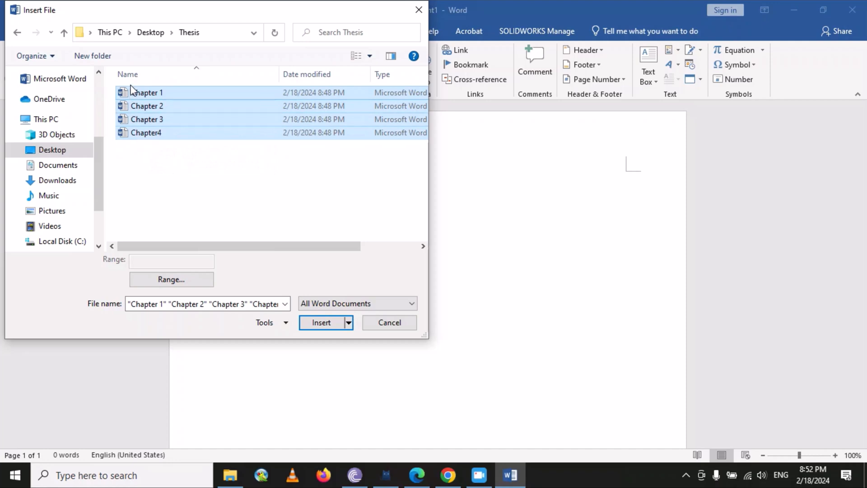
{"action": "mouse_move", "coordinate": [137, 108]}
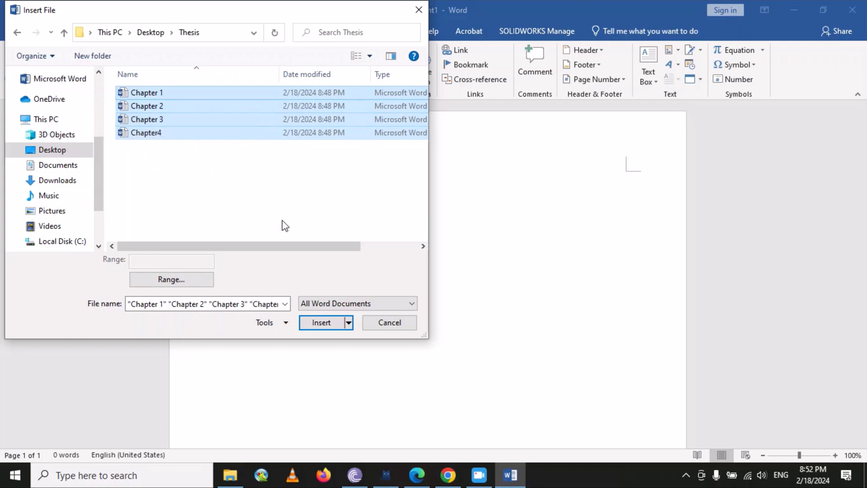
{"action": "mouse_move", "coordinate": [308, 288]}
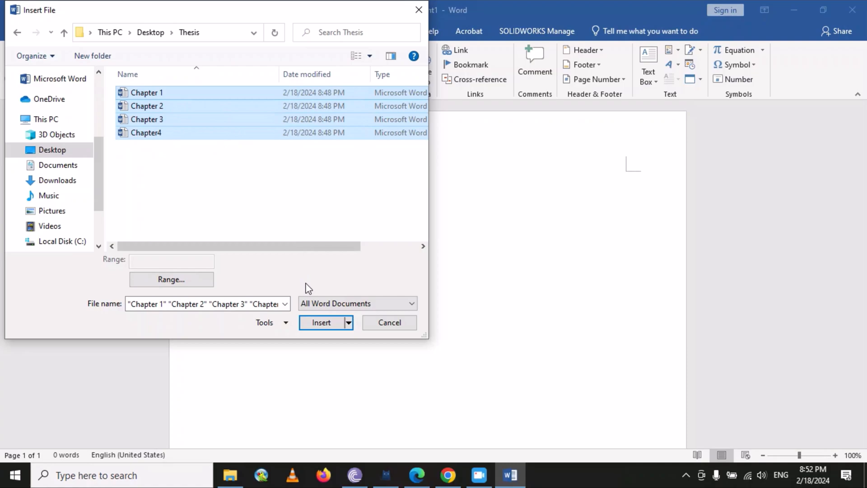
Insert the four chapter files and scroll through the five-page, 1352-word result
{"action": "left_click", "coordinate": [322, 322]}
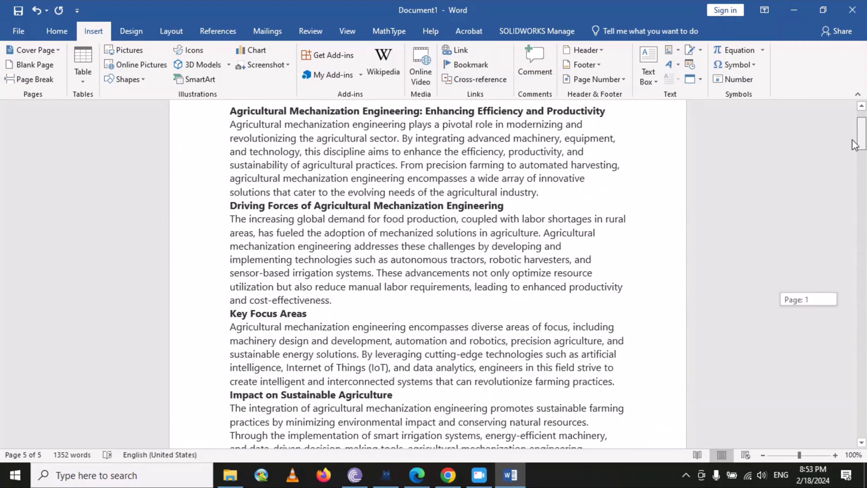
{"action": "scroll", "scroll_direction": "down", "scroll_amount": 3}
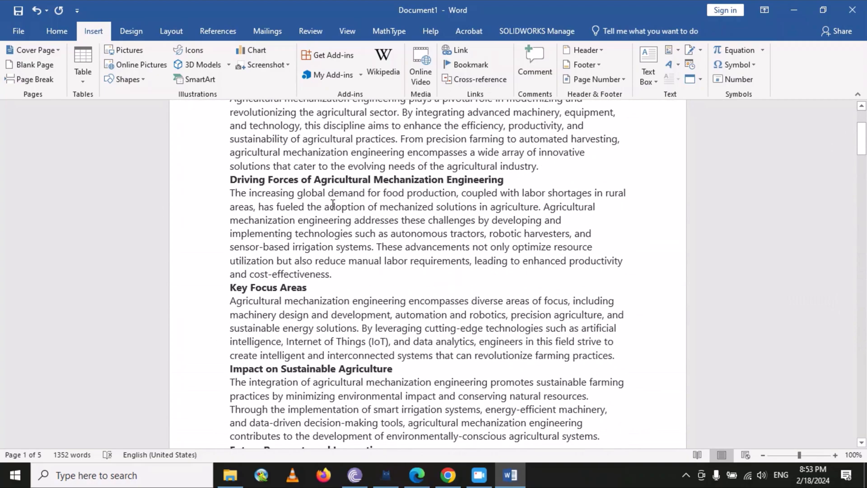
{"action": "mouse_move", "coordinate": [370, 261]}
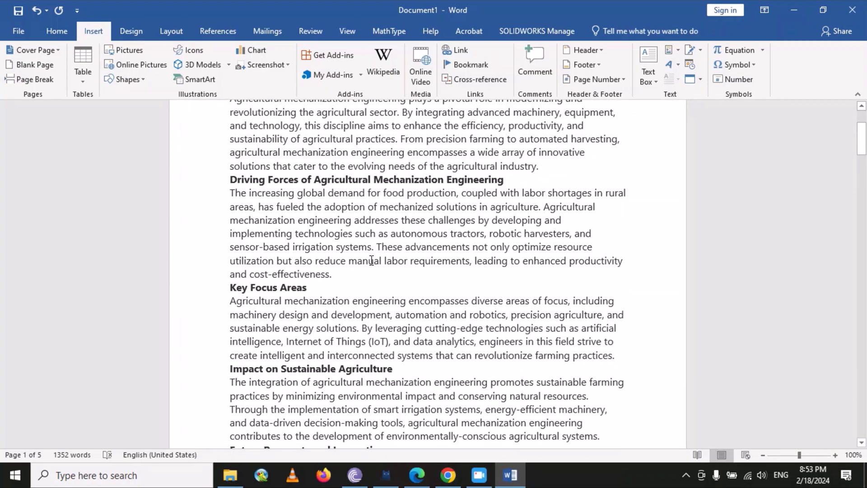
{"action": "scroll", "scroll_direction": "down", "scroll_amount": 3}
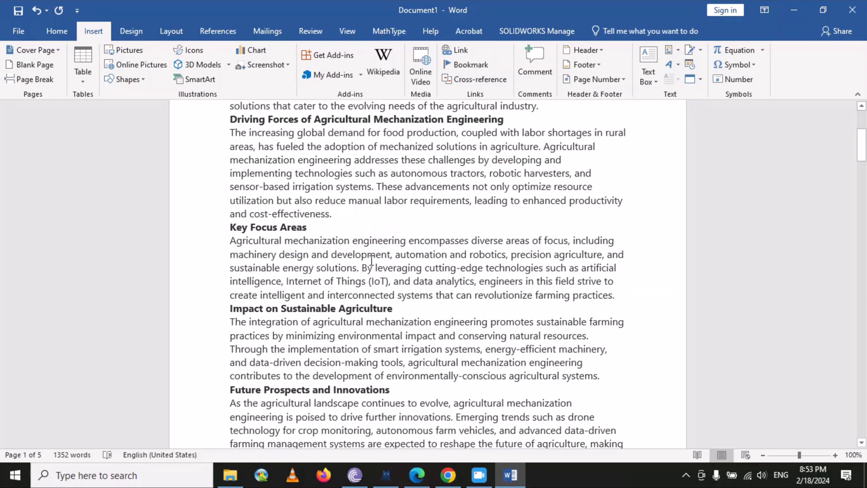
{"action": "scroll", "scroll_direction": "down", "scroll_amount": 3}
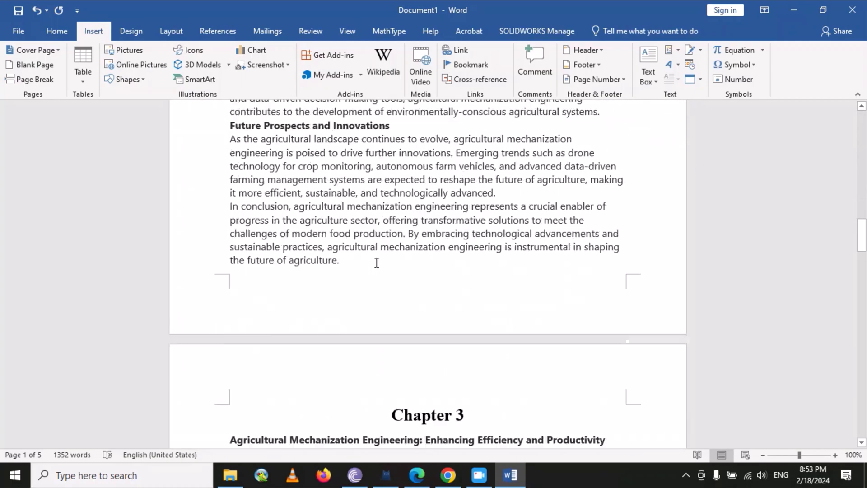
{"action": "scroll", "scroll_direction": "down", "scroll_amount": 3}
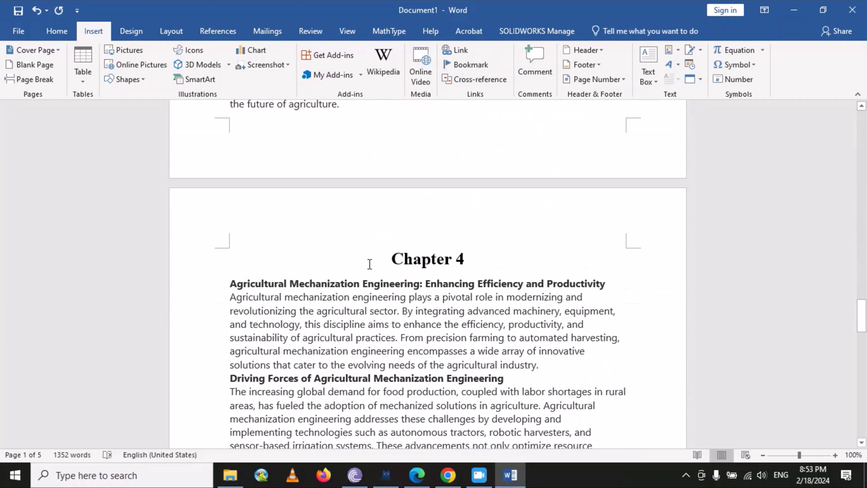
{"action": "scroll", "scroll_direction": "down", "scroll_amount": 3}
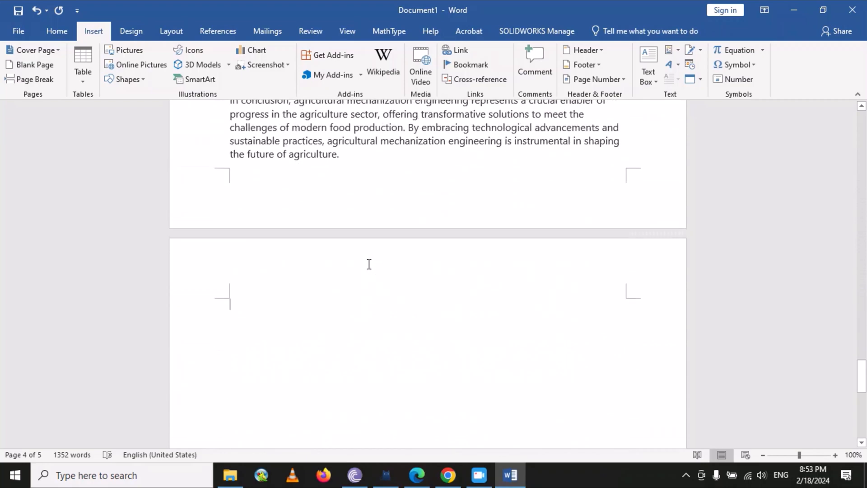